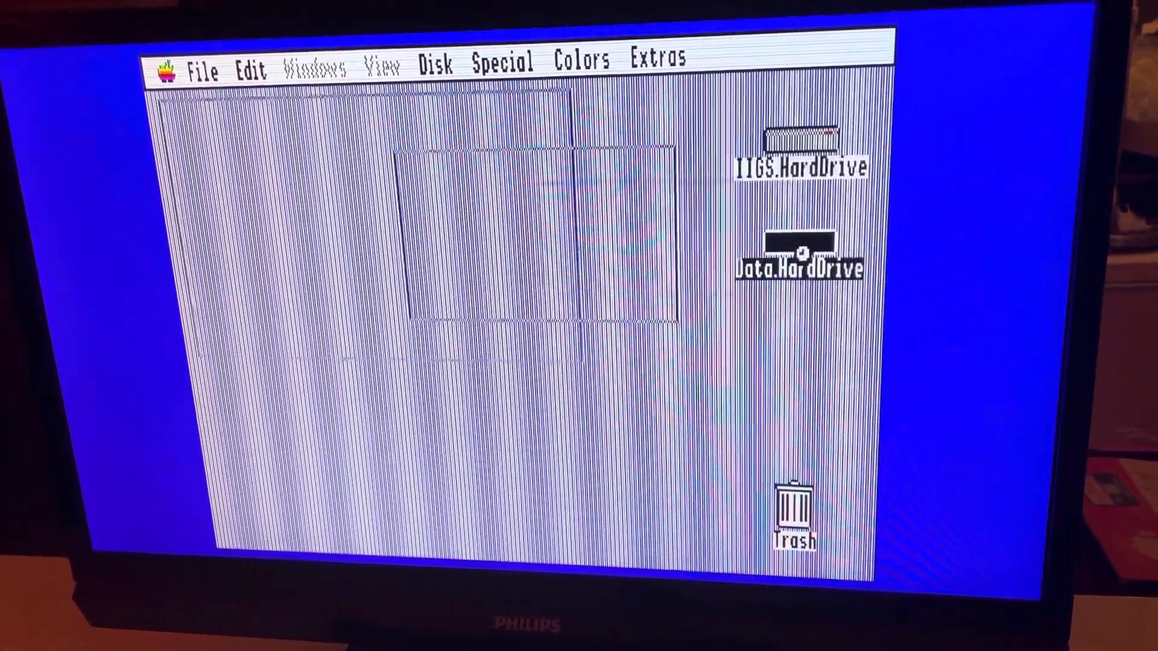
# Open the Data.HardDrive disk from the desktop to list its six folders.
pyautogui.doubleClick(793, 262)
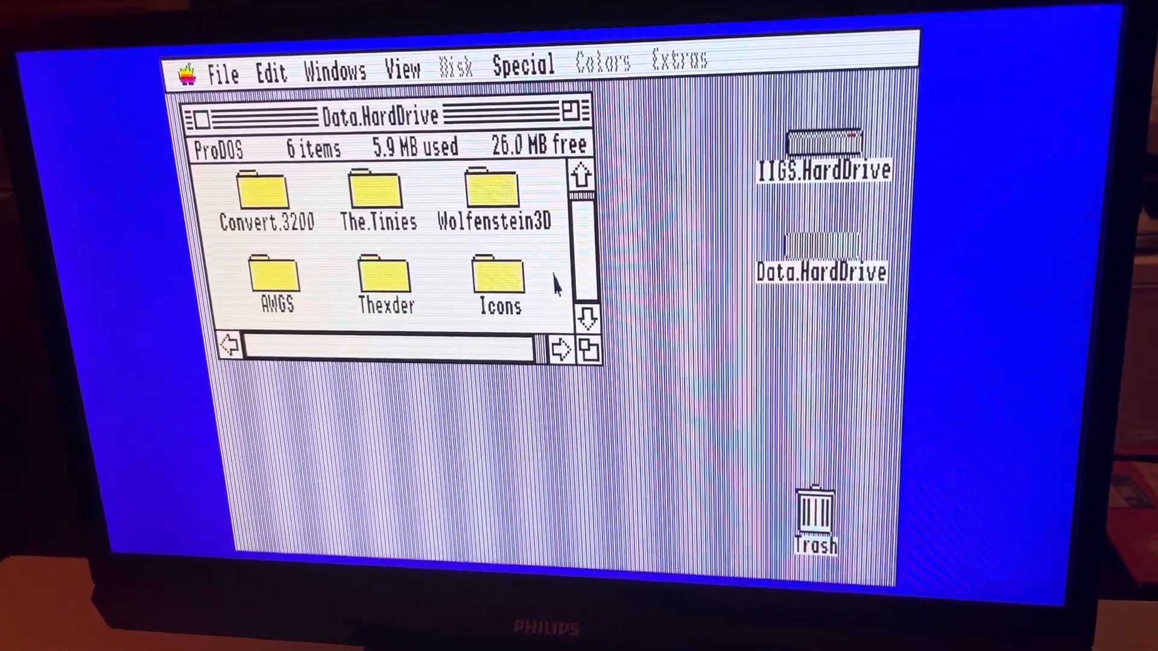